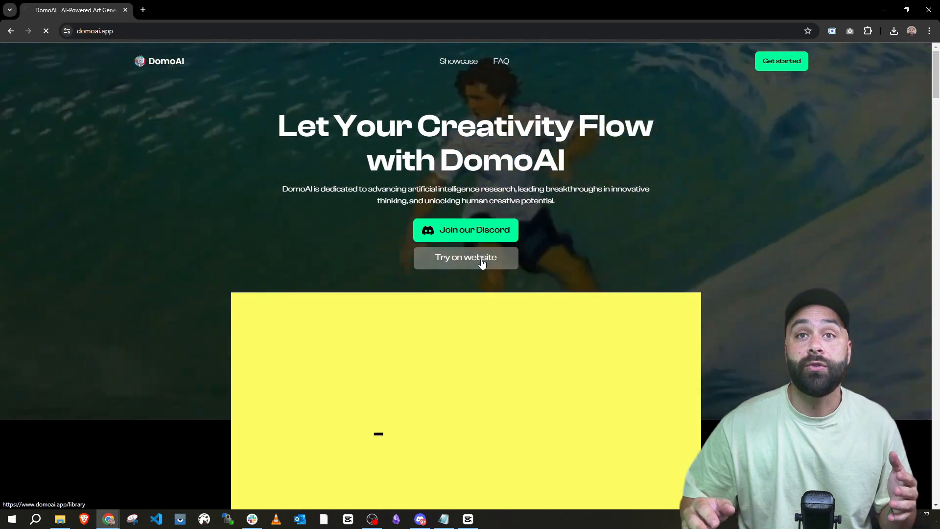
Step: Choose 'Try on website' on the DomoAI homepage to open the web app library
{"action": "left_click", "coordinate": [465, 258]}
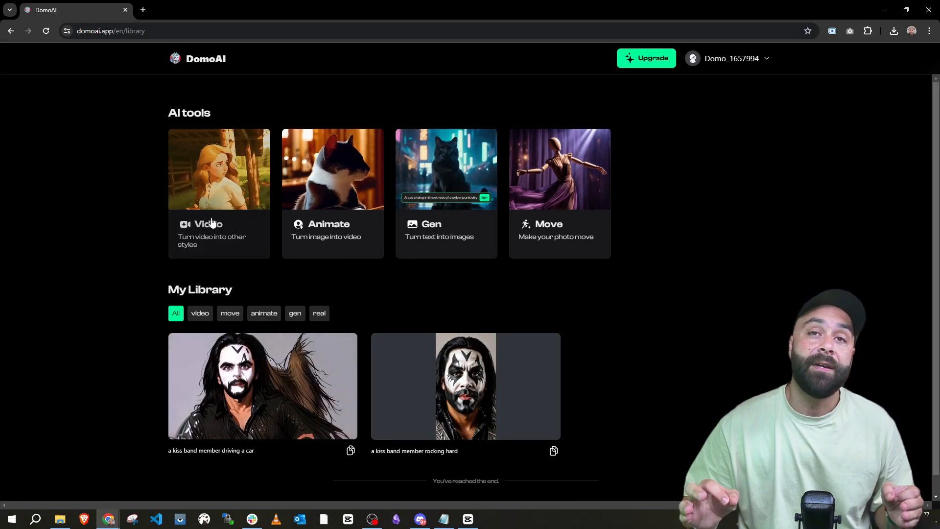
{"action": "mouse_move", "coordinate": [333, 257]}
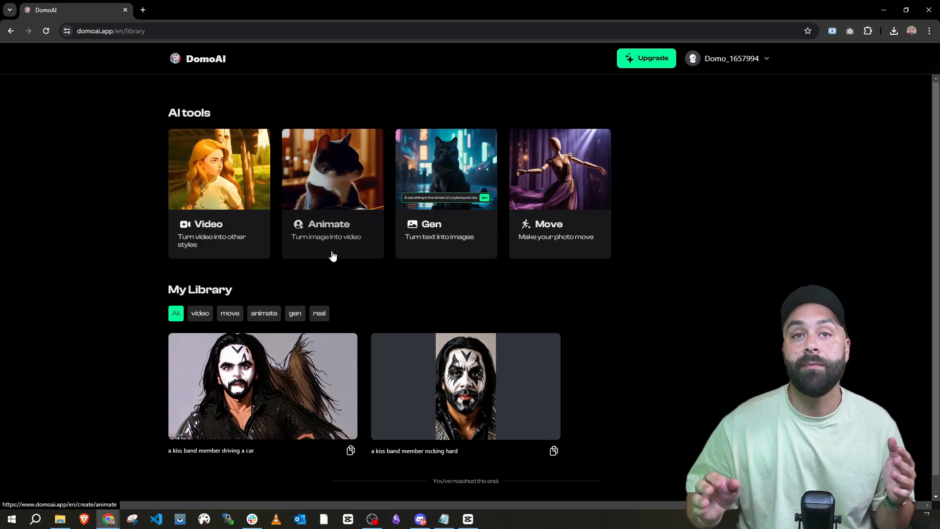
{"action": "mouse_move", "coordinate": [441, 262]}
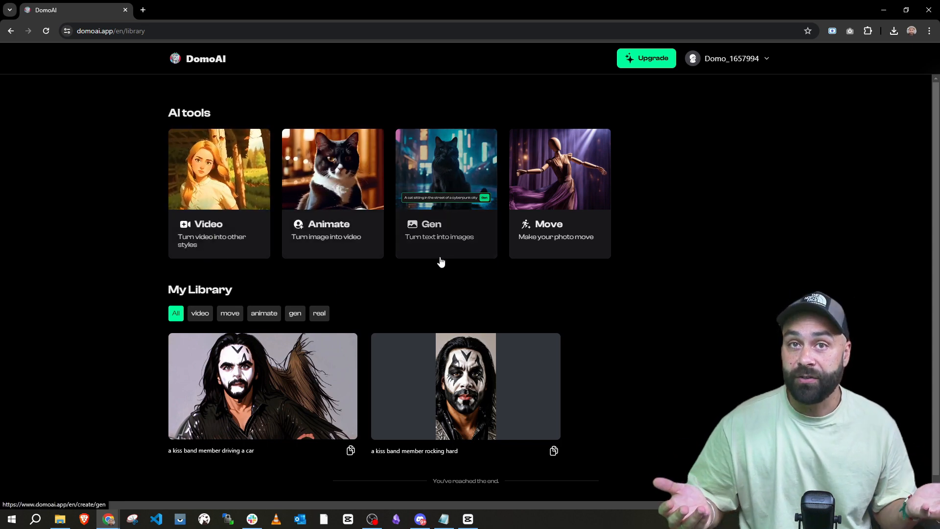
{"action": "mouse_move", "coordinate": [536, 251]}
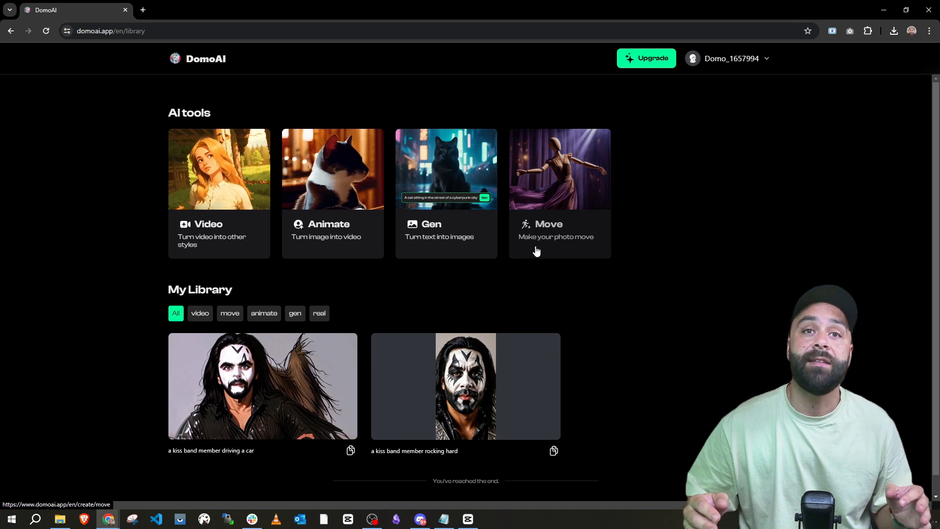
{"action": "mouse_move", "coordinate": [199, 208]}
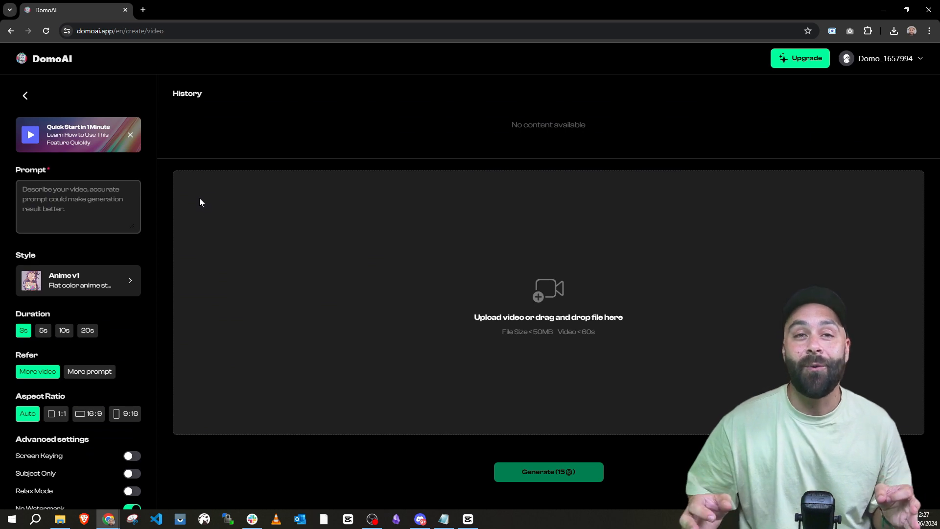
Step: Upload the car-driving video file as the video-to-video source clip
{"action": "left_click", "coordinate": [78, 207]}
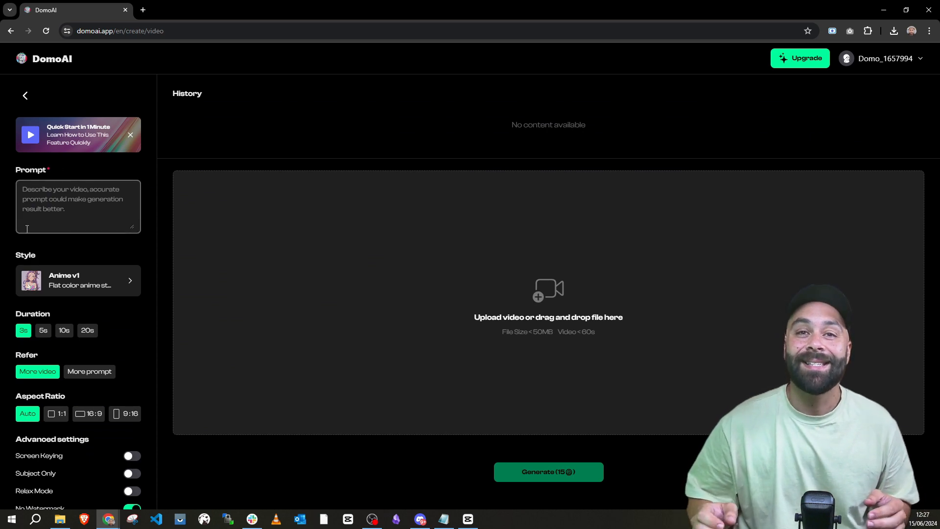
{"action": "left_click", "coordinate": [547, 294]}
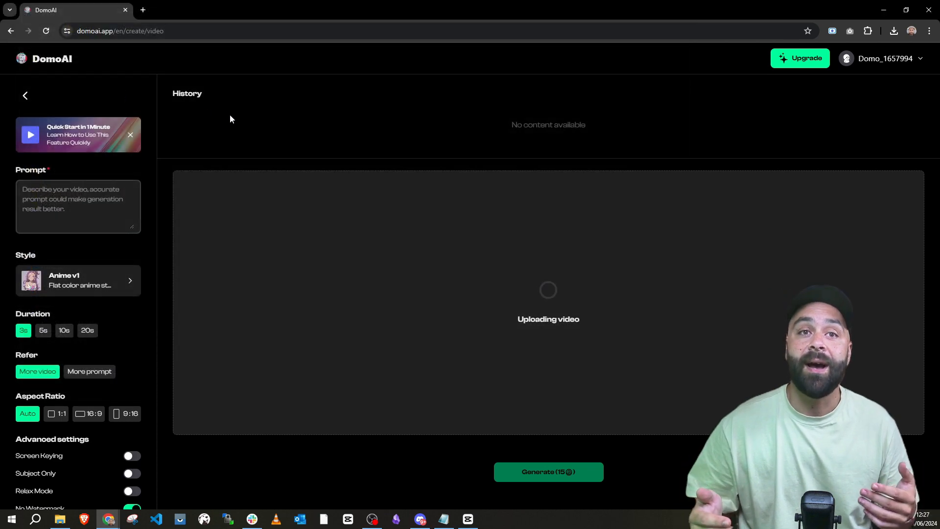
{"action": "mouse_move", "coordinate": [379, 138]}
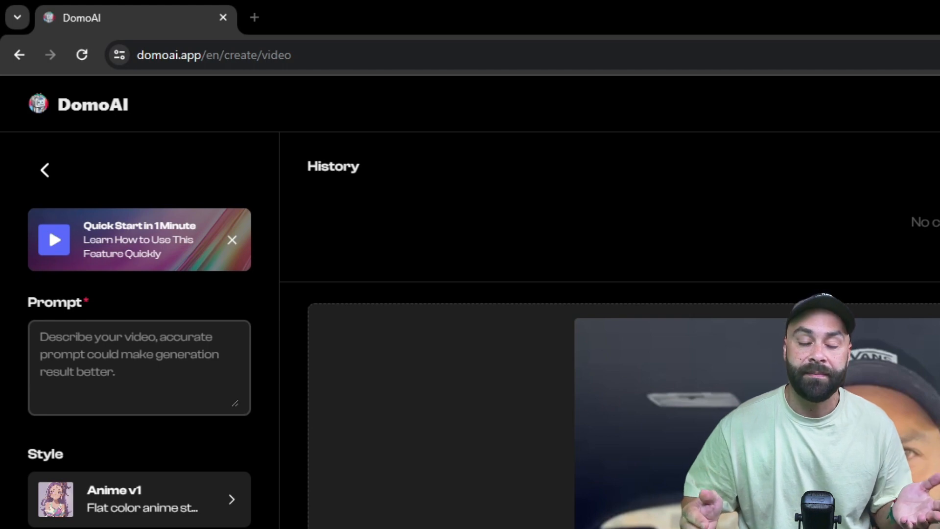
Step: Enter prompt 'A man driving a car through the city, looking serious.' and choose Illustration v12 Lego style
{"action": "type", "text": "A man driving a car through the city, looking serious."}
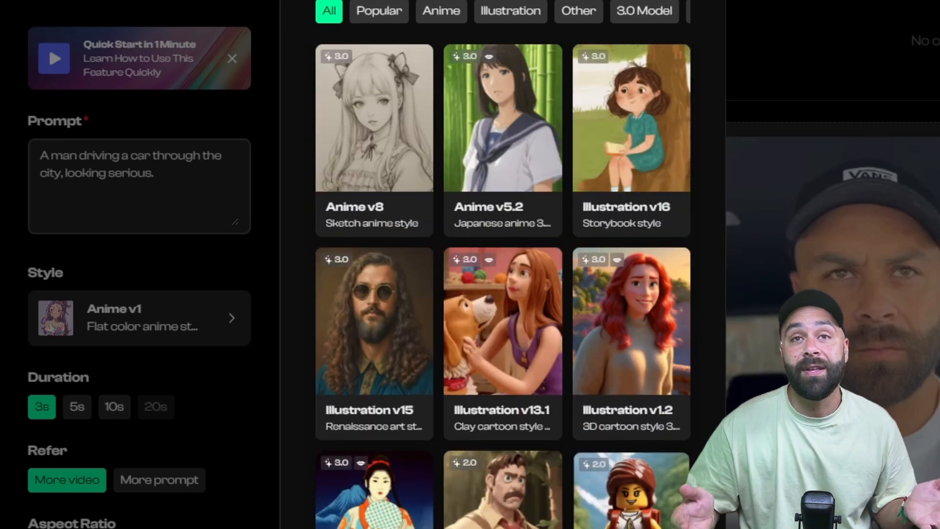
{"action": "left_click", "coordinate": [631, 492]}
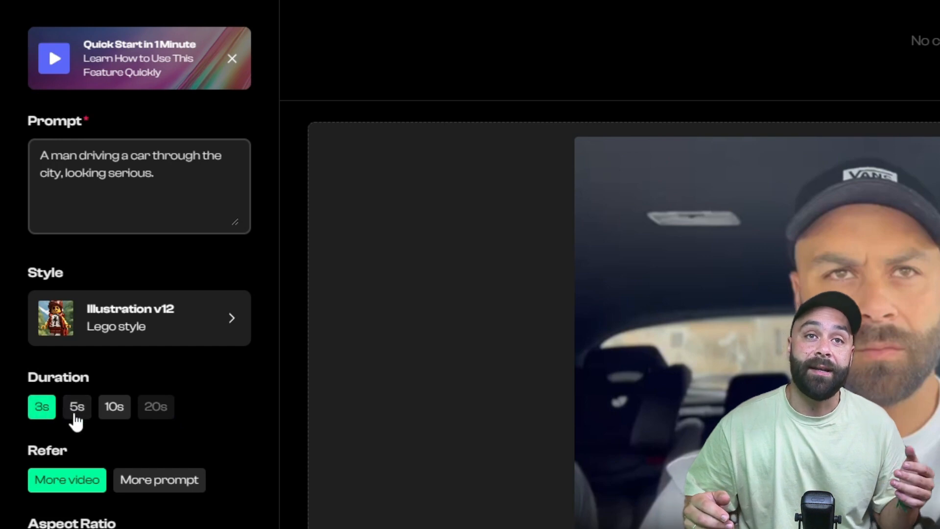
{"action": "mouse_move", "coordinate": [98, 419]}
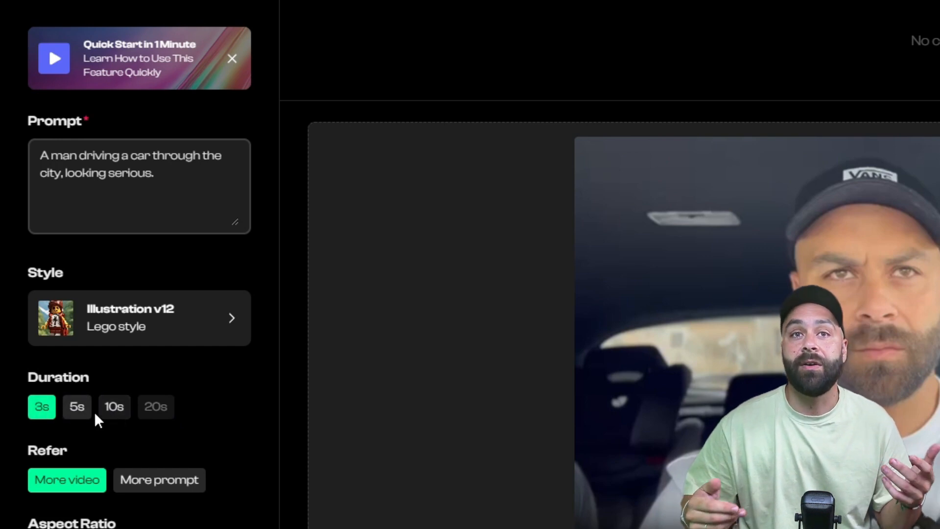
Step: Set the Duration option to 5s
{"action": "left_click", "coordinate": [77, 406]}
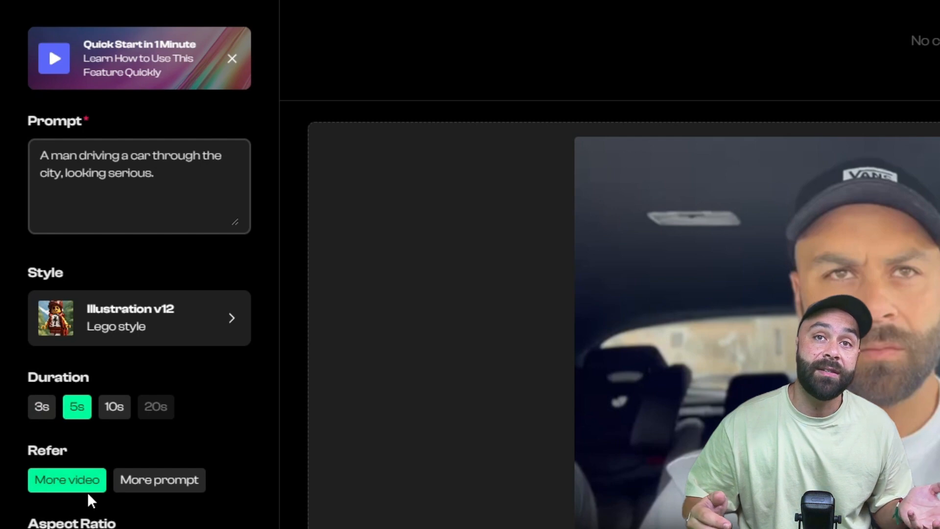
{"action": "mouse_move", "coordinate": [117, 504]}
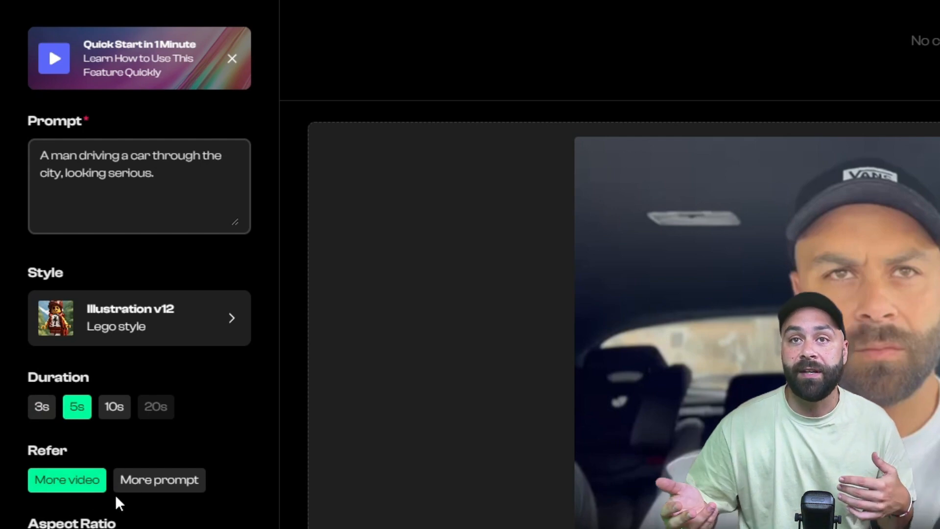
{"action": "mouse_move", "coordinate": [123, 522]}
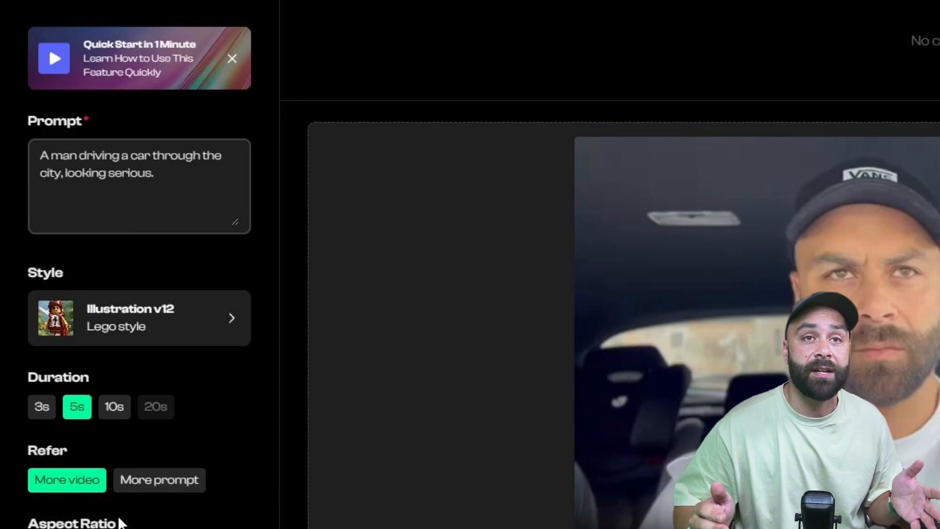
Step: Scroll down and submit the Lego-style clip with Generate (25)
{"action": "scroll", "scroll_direction": "down", "scroll_amount": 3}
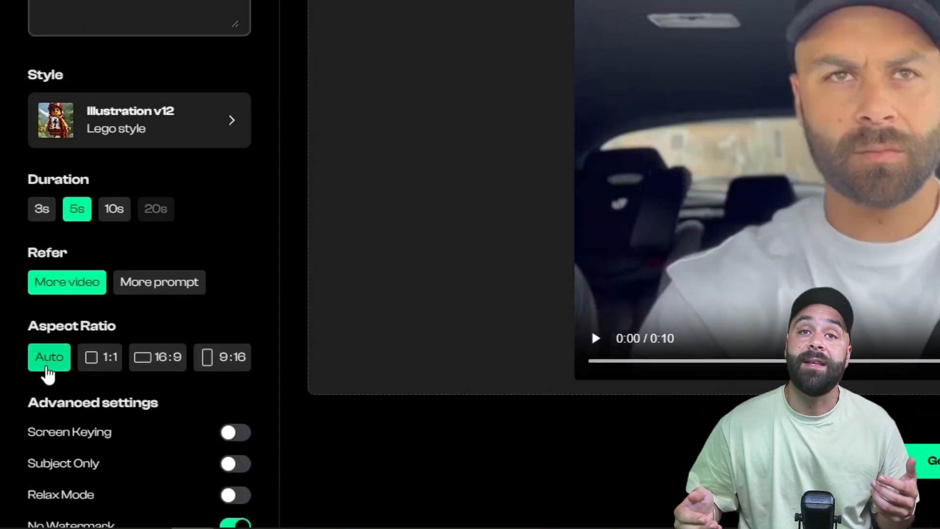
{"action": "scroll", "scroll_direction": "down", "scroll_amount": 3}
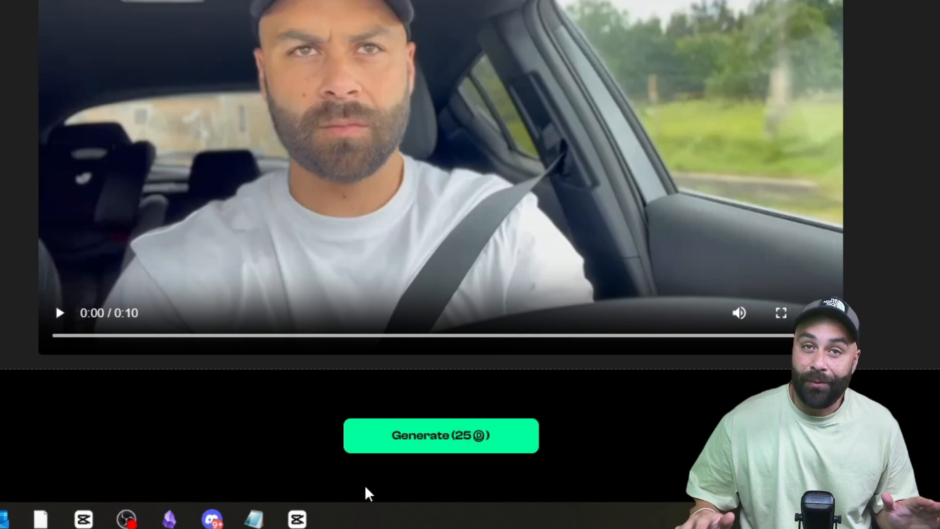
{"action": "left_click", "coordinate": [441, 435]}
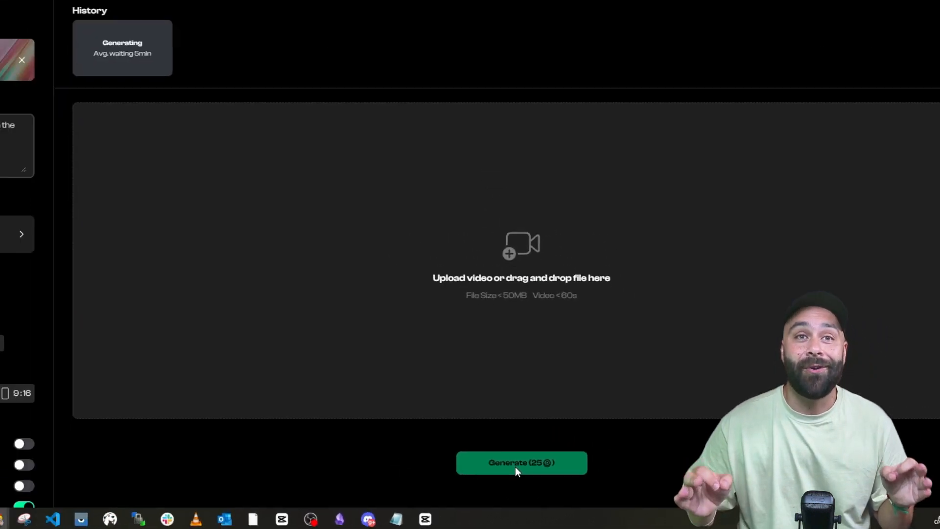